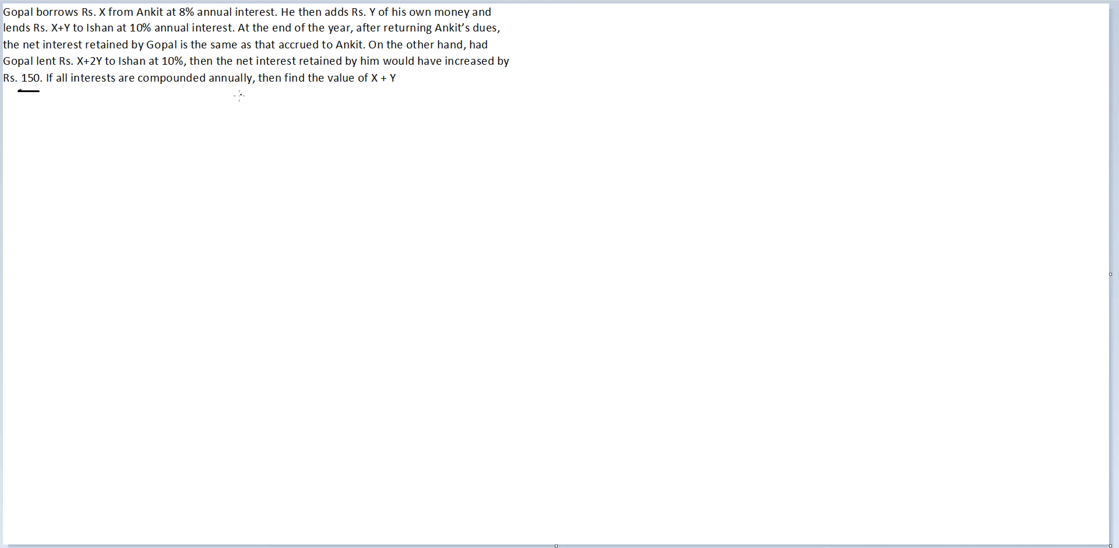
Underline a key figure in the question and begin the equation relating 150 to Y
drag(369, 84, 400, 80)
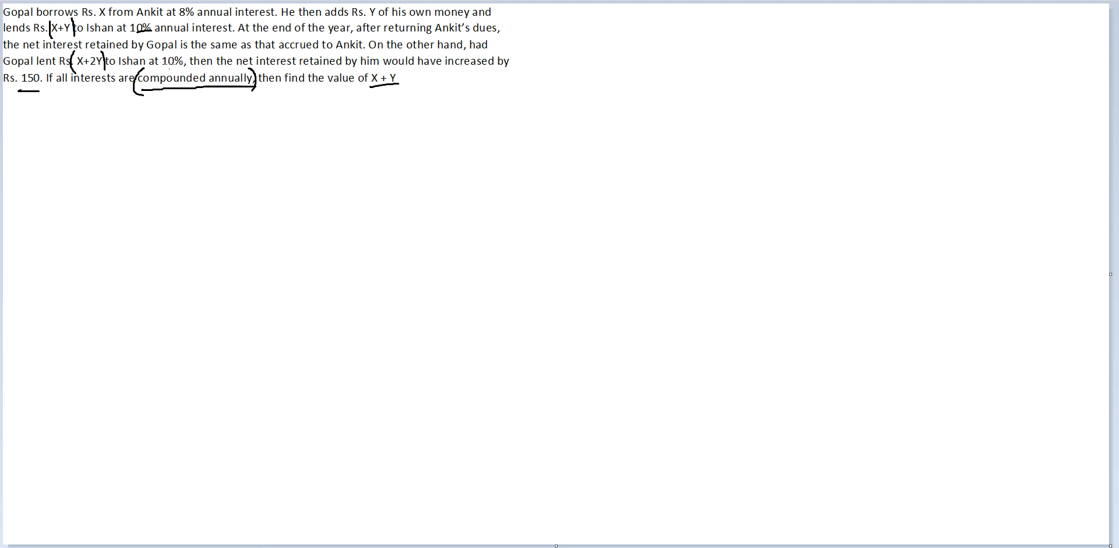
drag(39, 95, 14, 100)
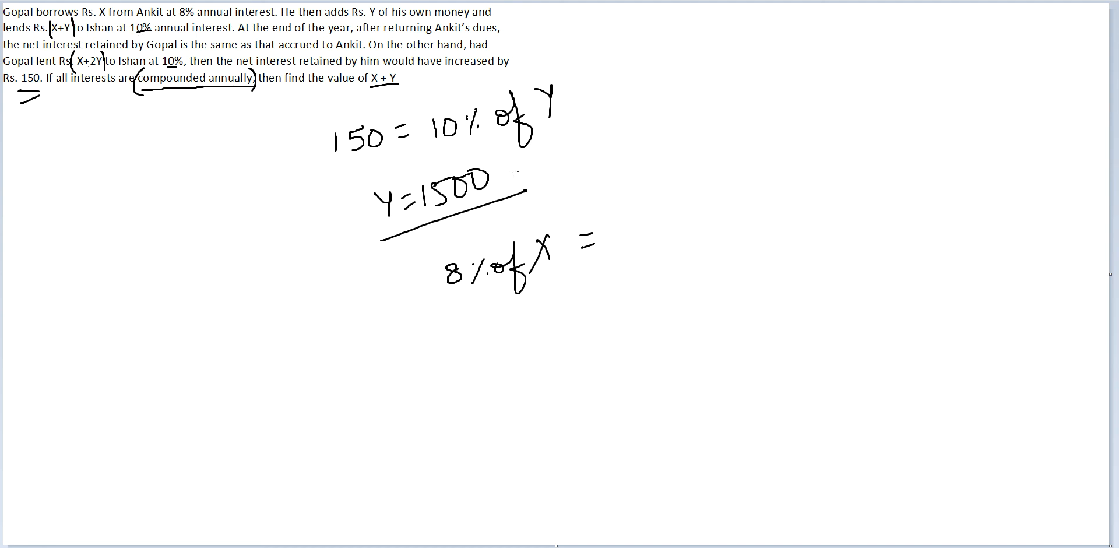
Draw the first stroke after '8% of X =' to begin its right-hand side
drag(615, 221, 625, 242)
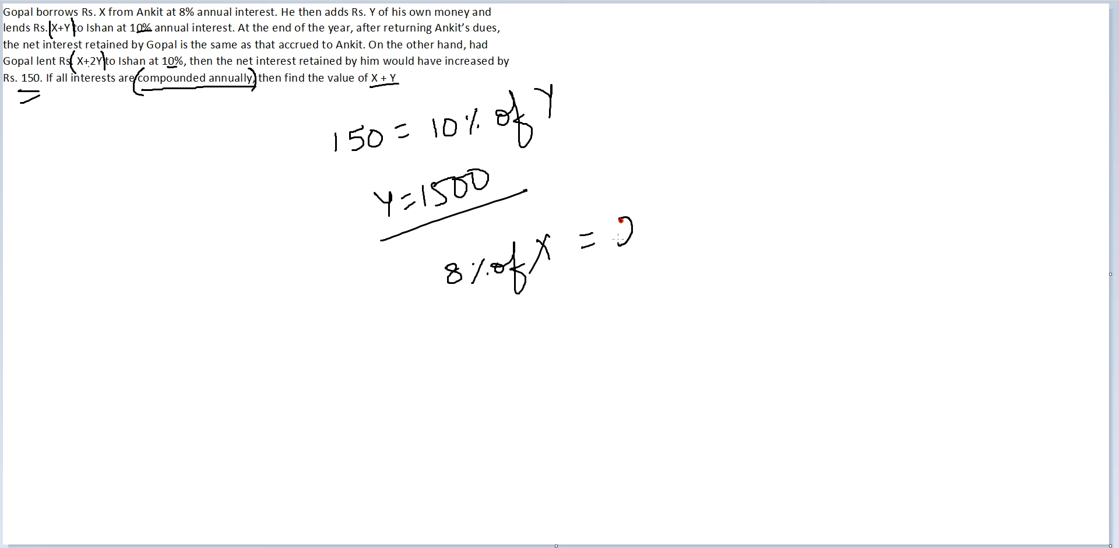